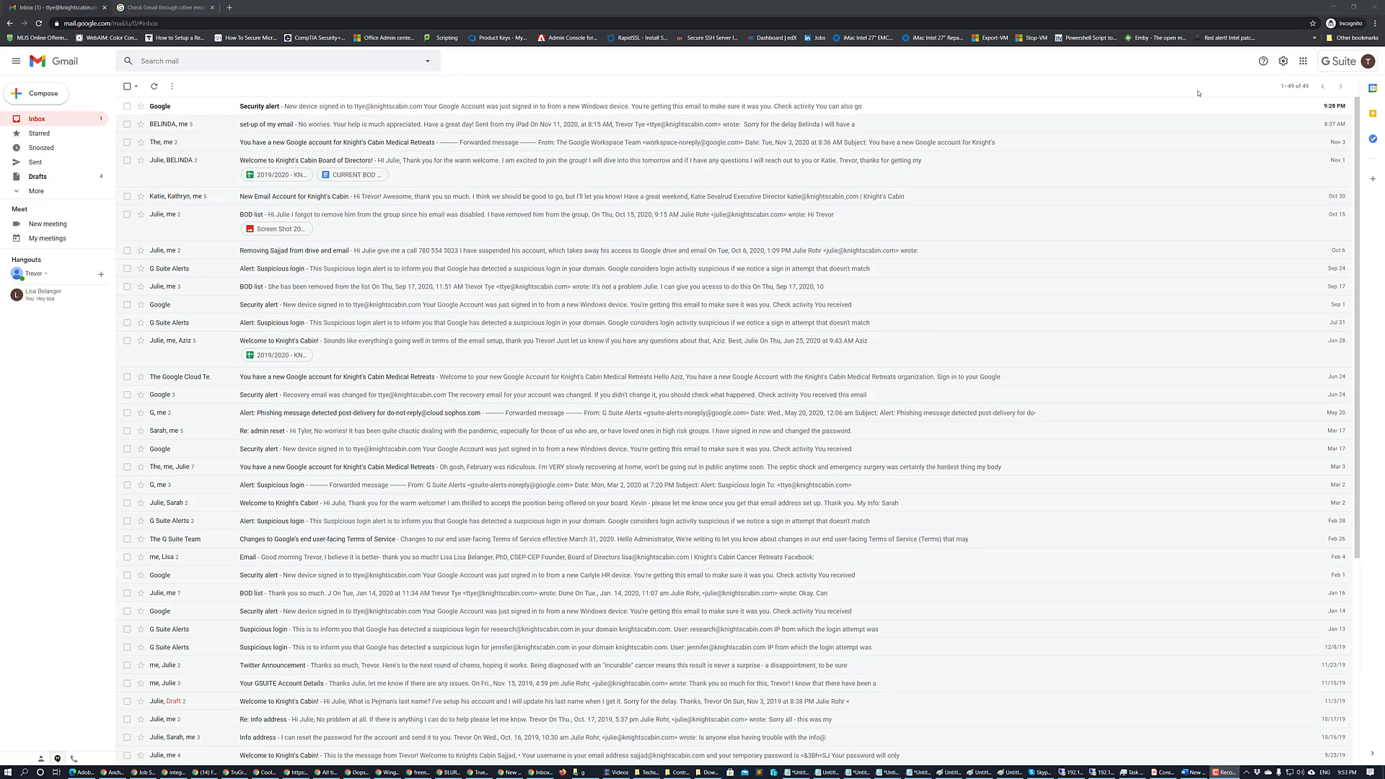
mouse_move(1159, 135)
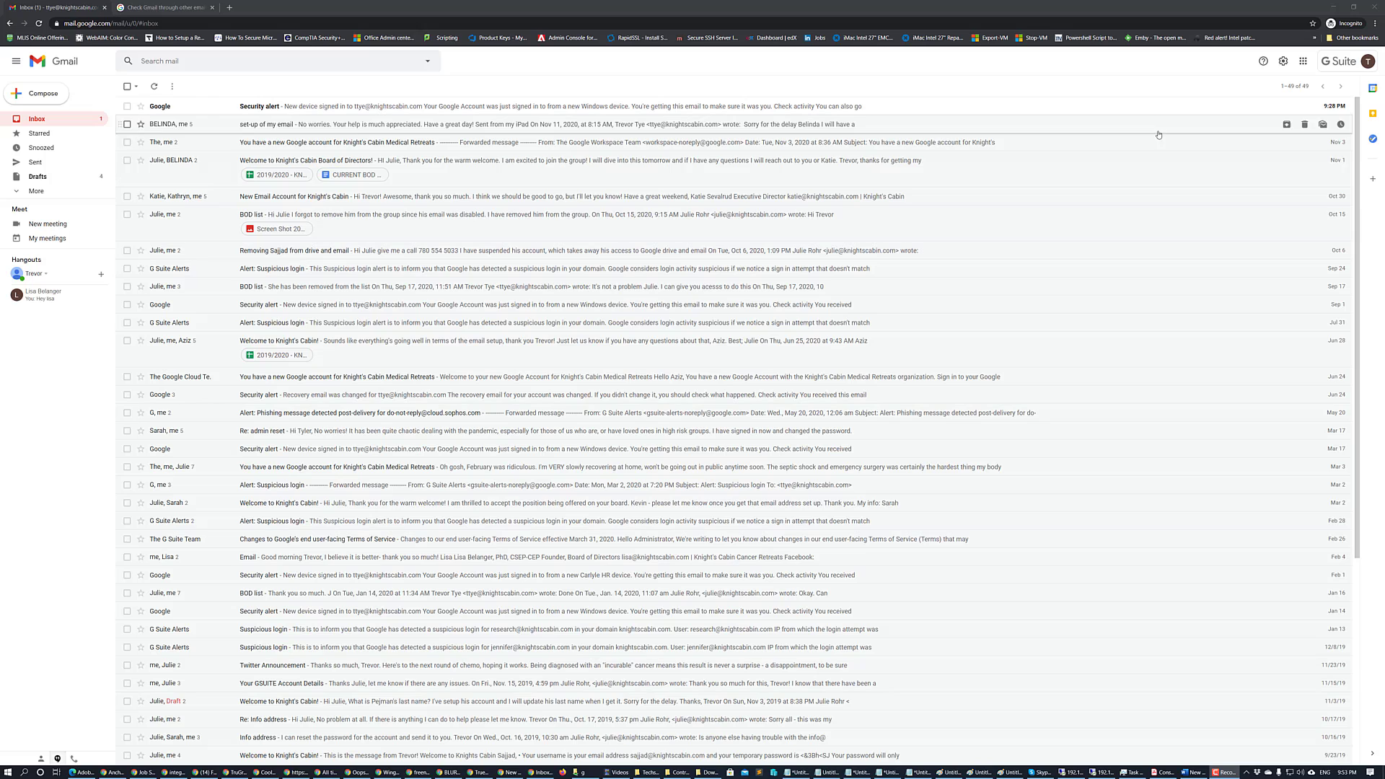
mouse_move(699, 217)
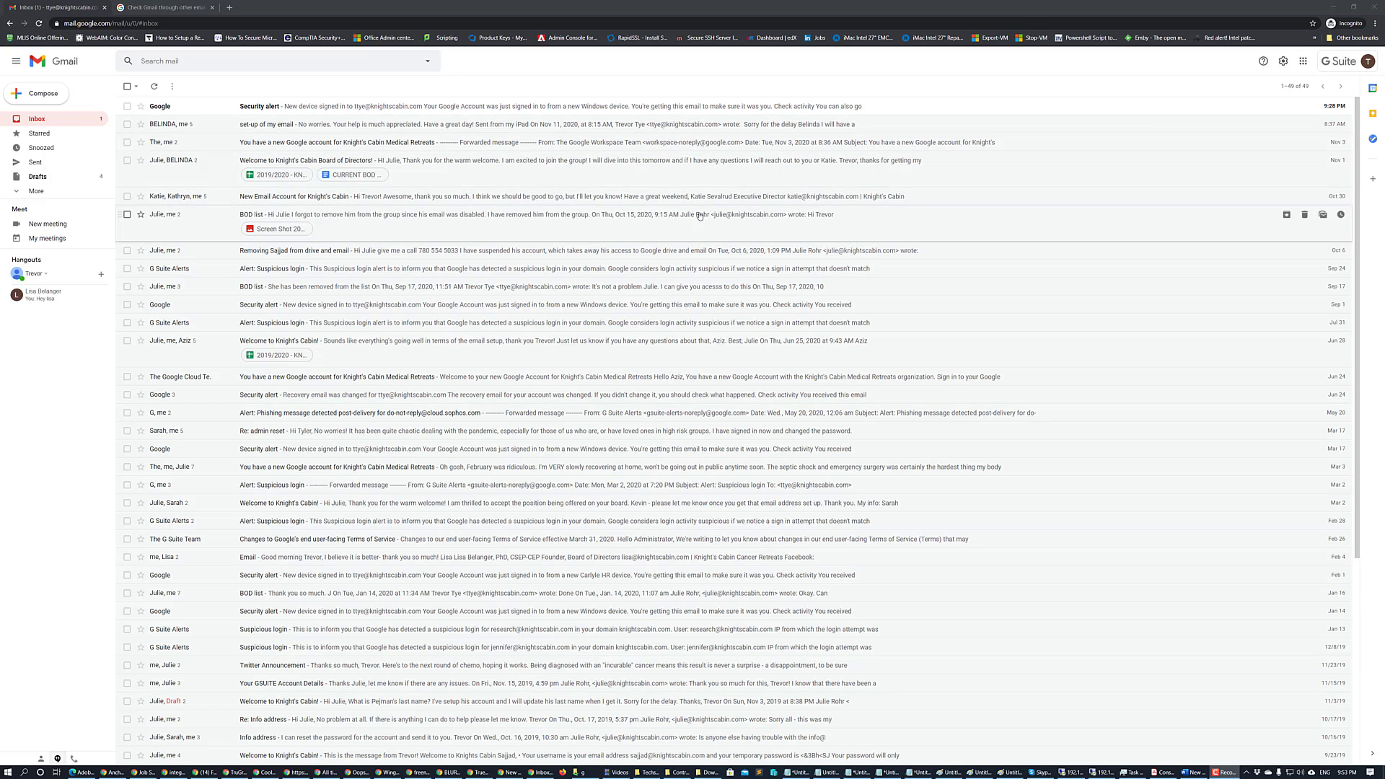
mouse_move(1284, 61)
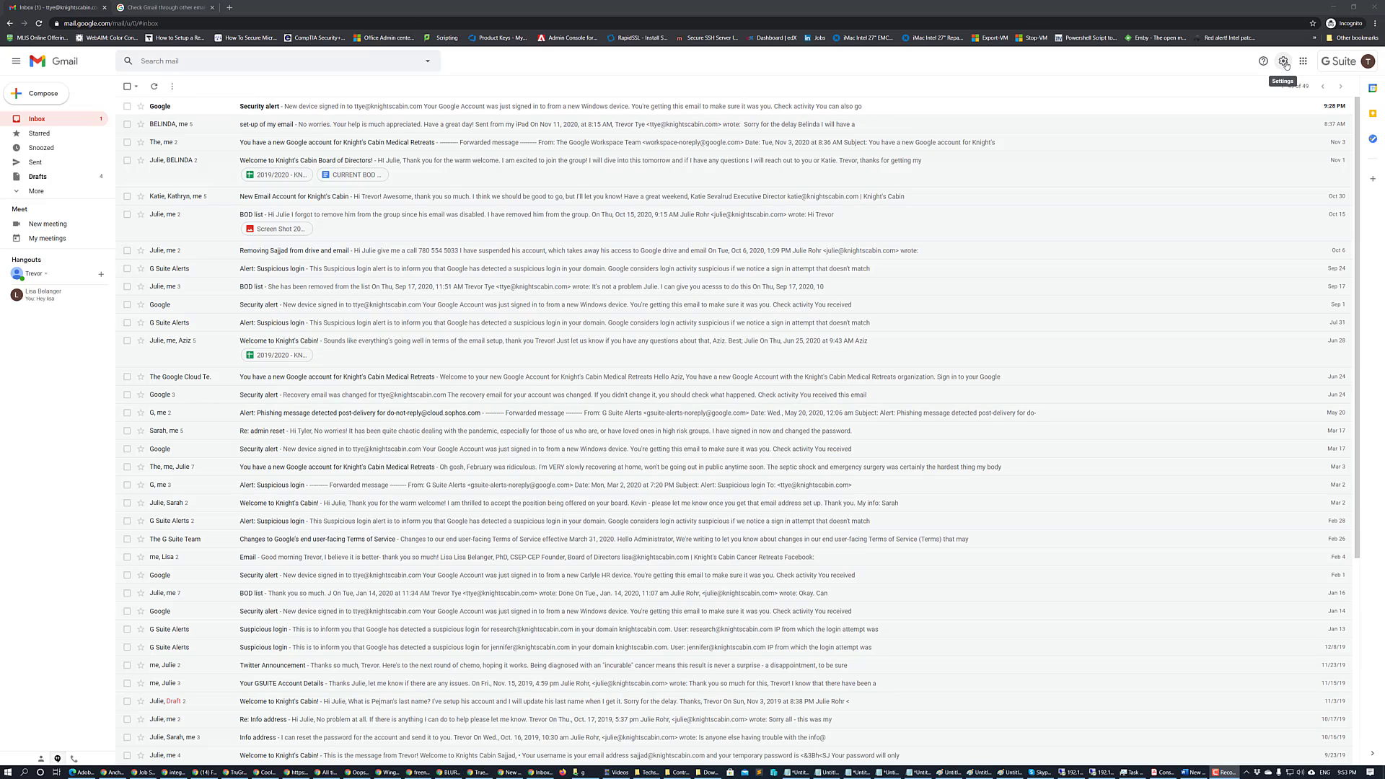
Step: Go to the full settings' Forwarding and POP/IMAP page via the Settings gear
click(1284, 60)
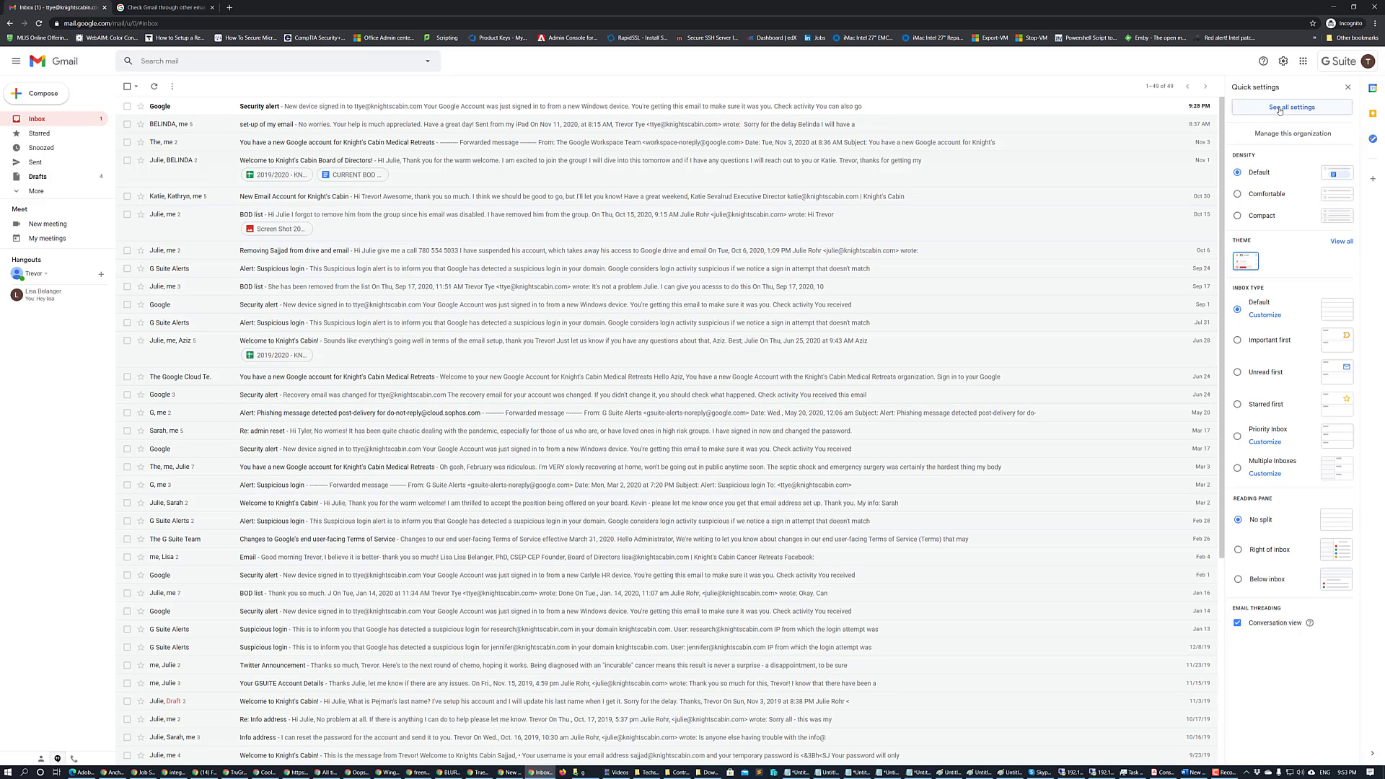
click(1290, 107)
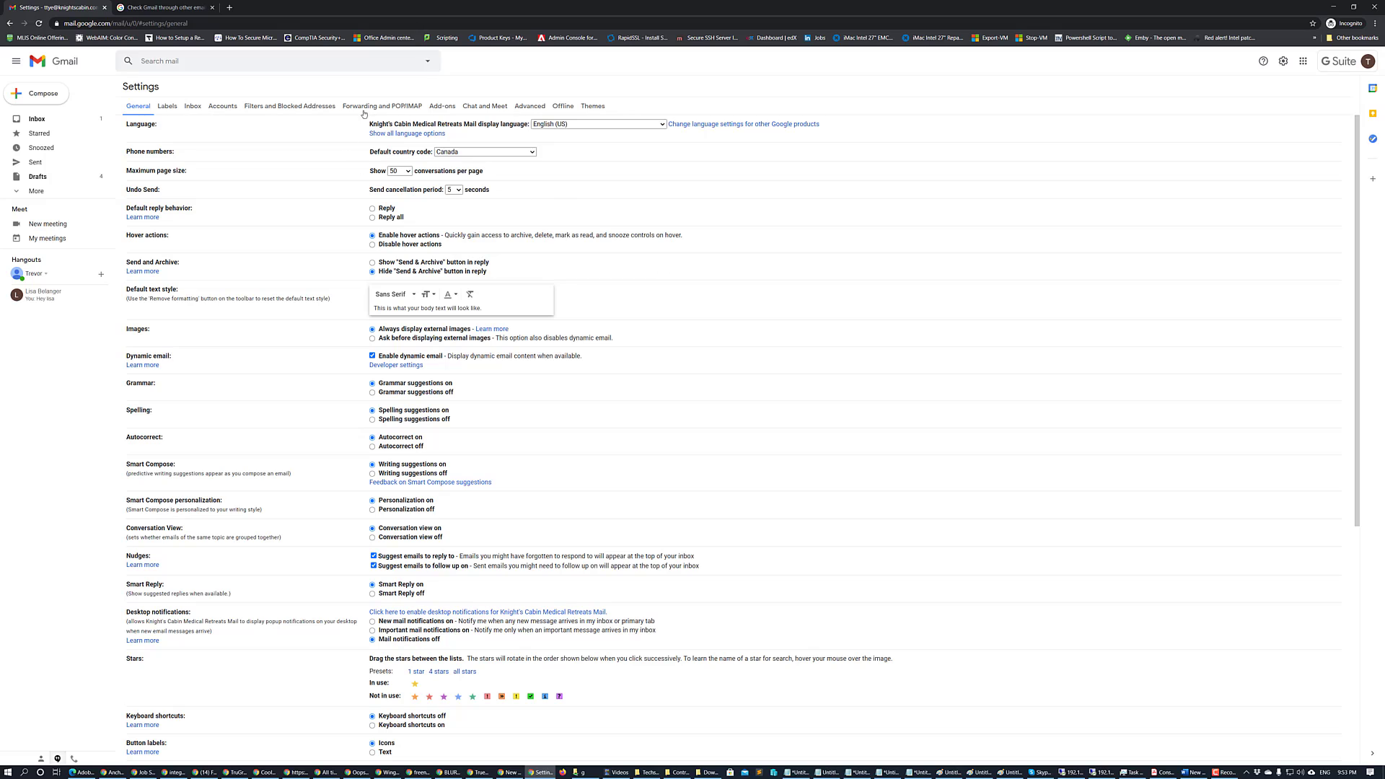
mouse_move(363, 110)
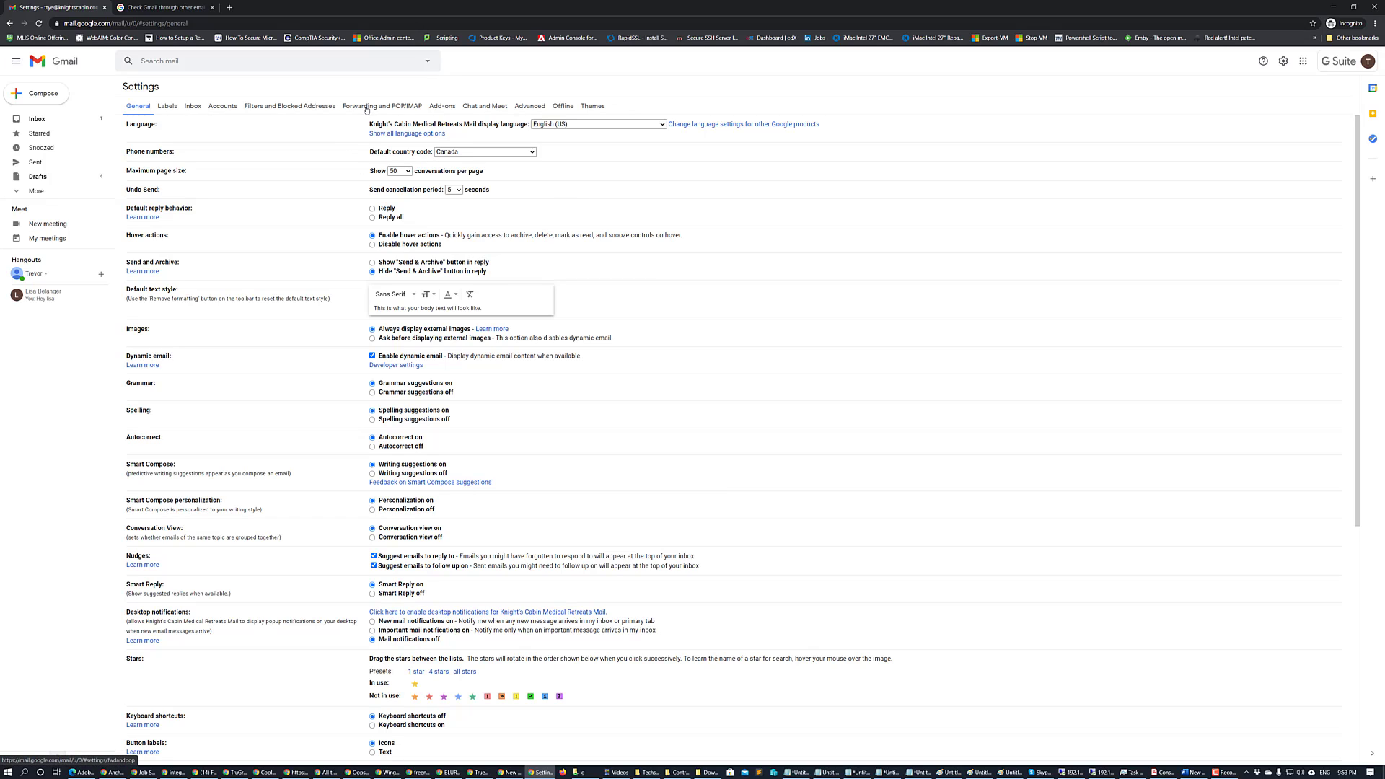
click(381, 105)
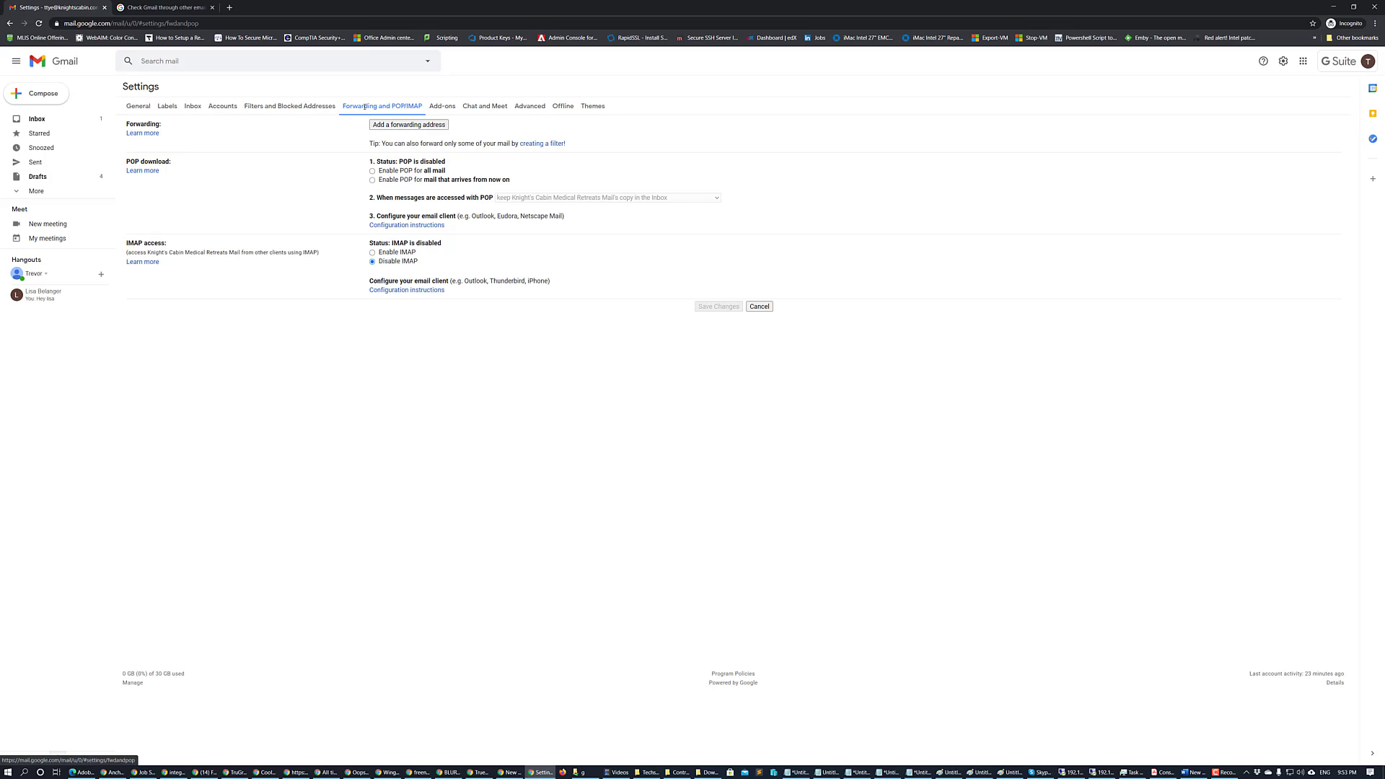
Step: Enable IMAP and bring up the Configuration instructions for email clients
click(373, 252)
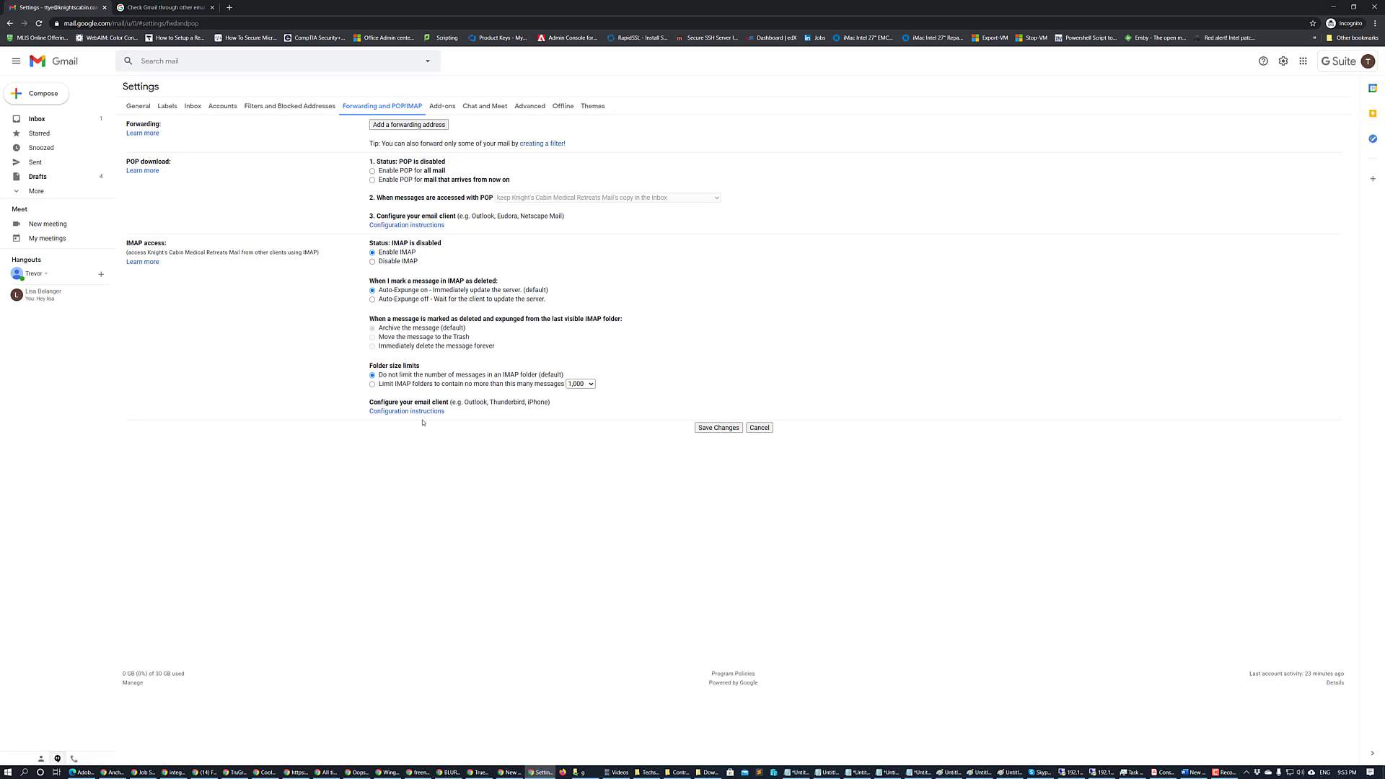
mouse_move(385, 403)
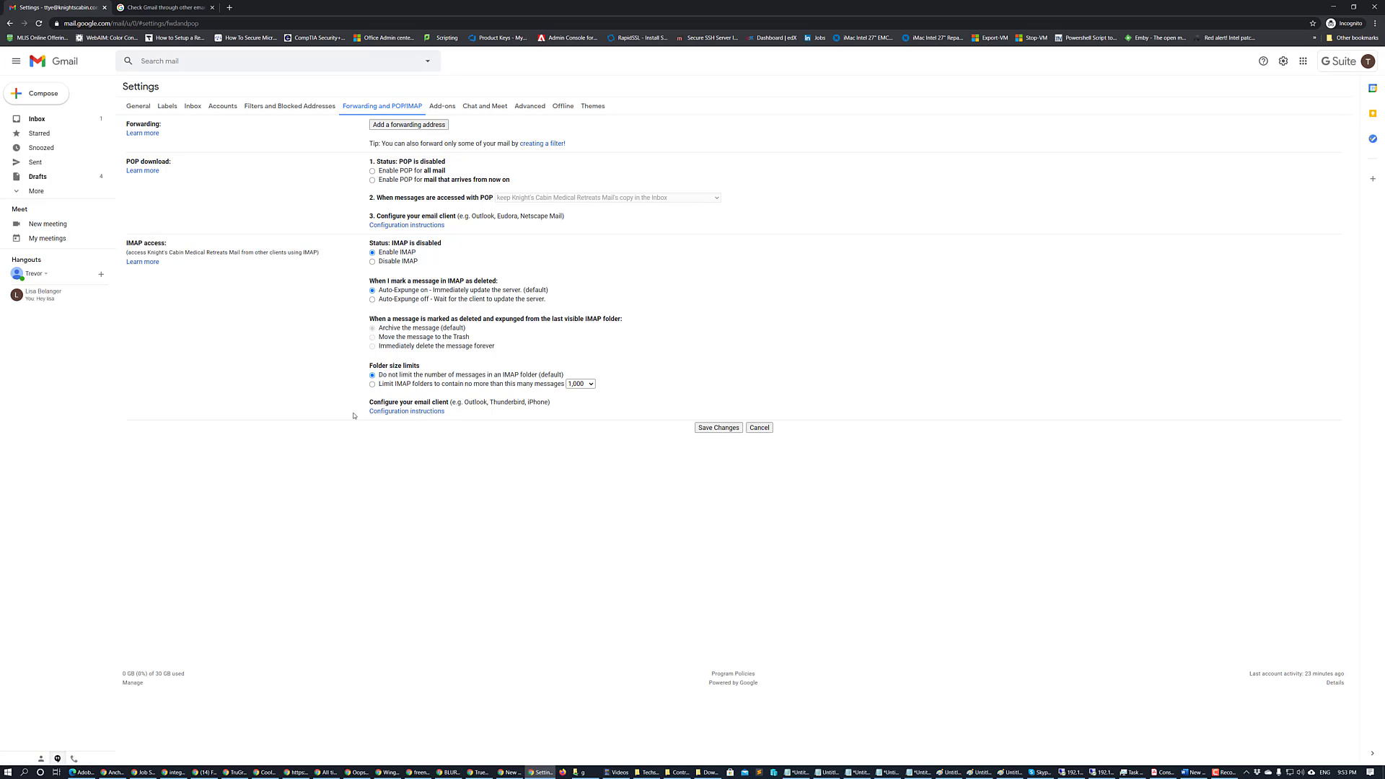
mouse_move(399, 418)
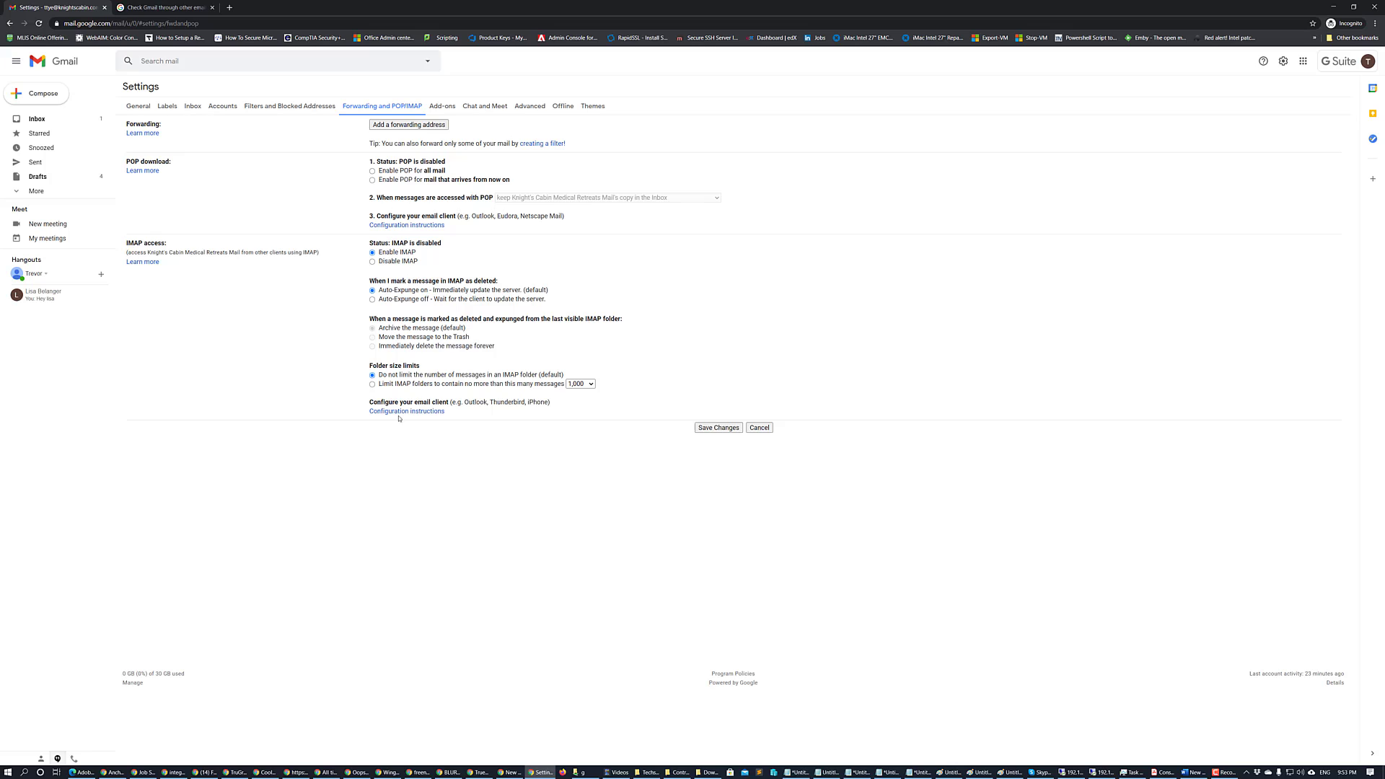
click(407, 411)
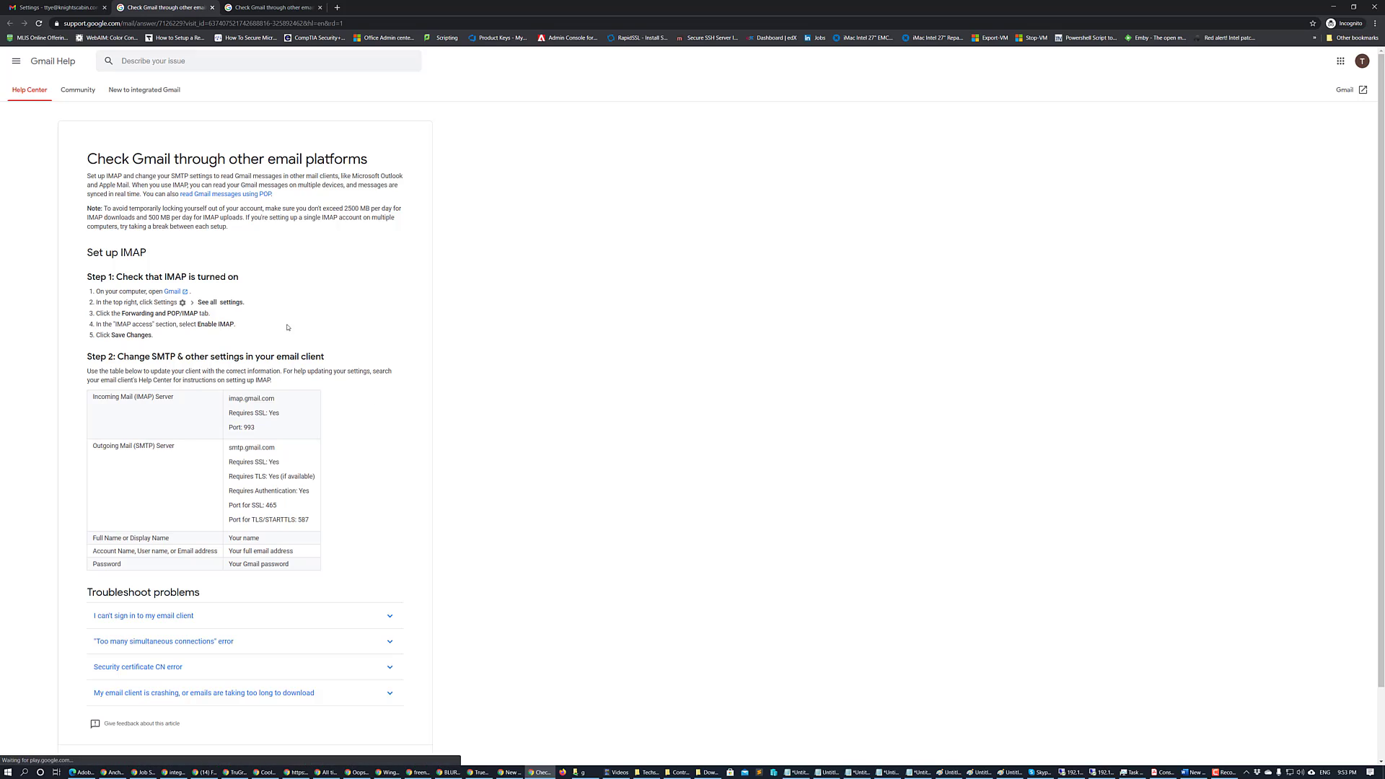
mouse_move(108, 394)
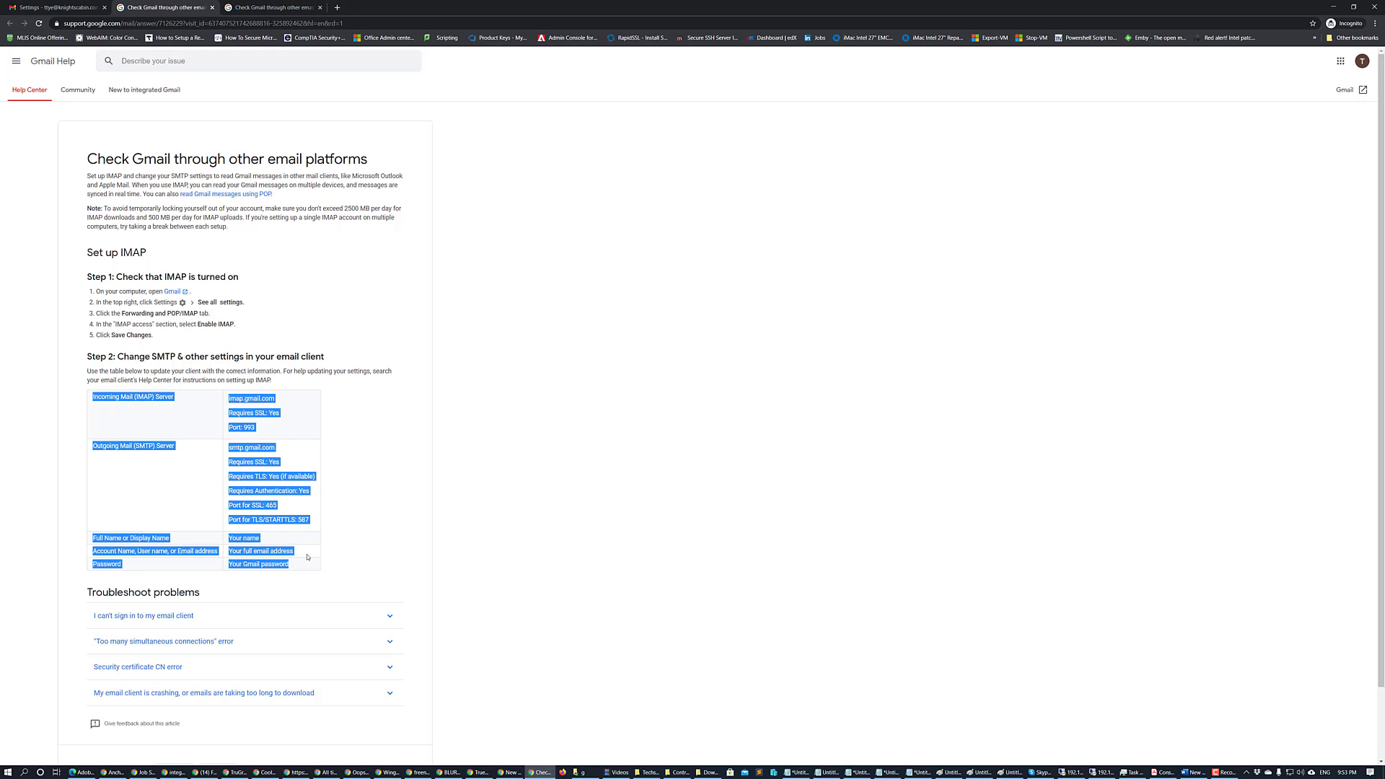
Step: Review the help article's IMAP/SMTP server settings table and clear its selection
click(655, 204)
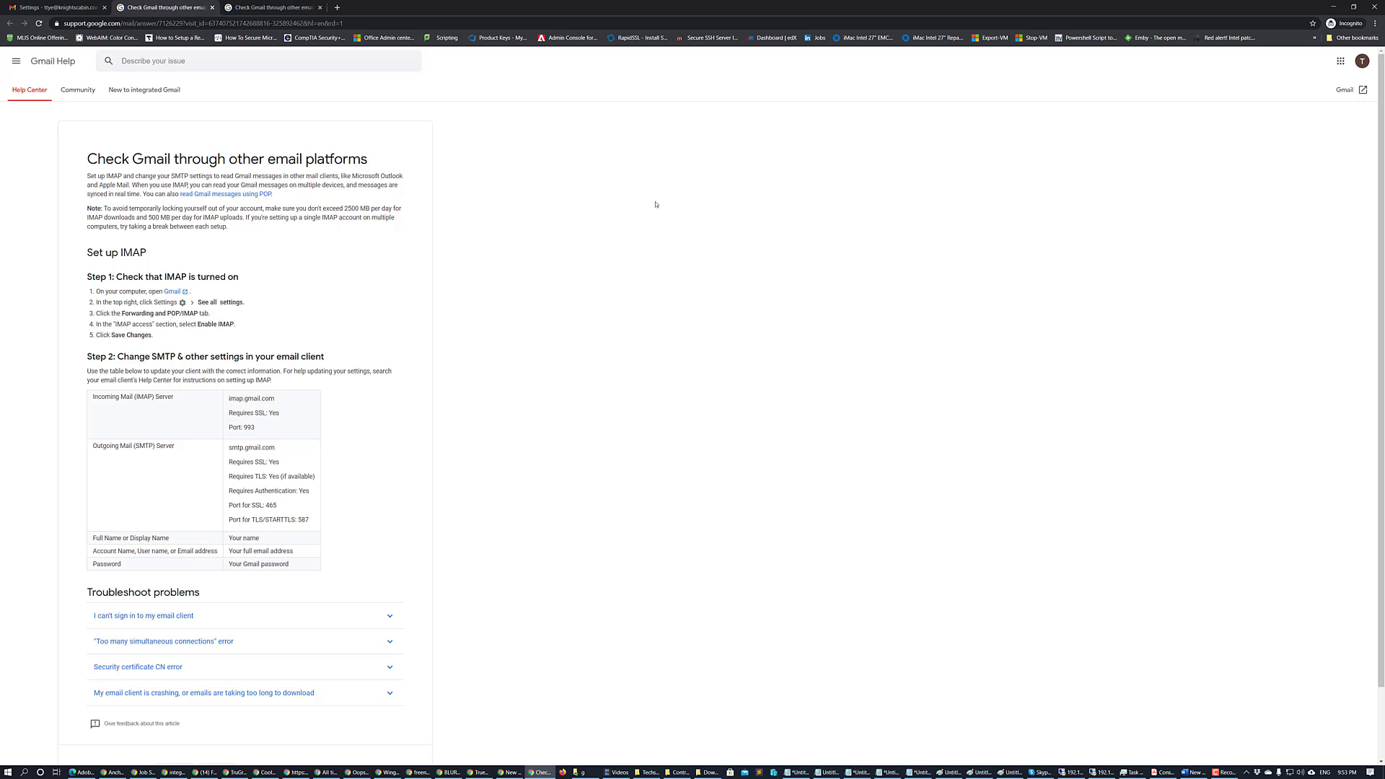
mouse_move(538, 406)
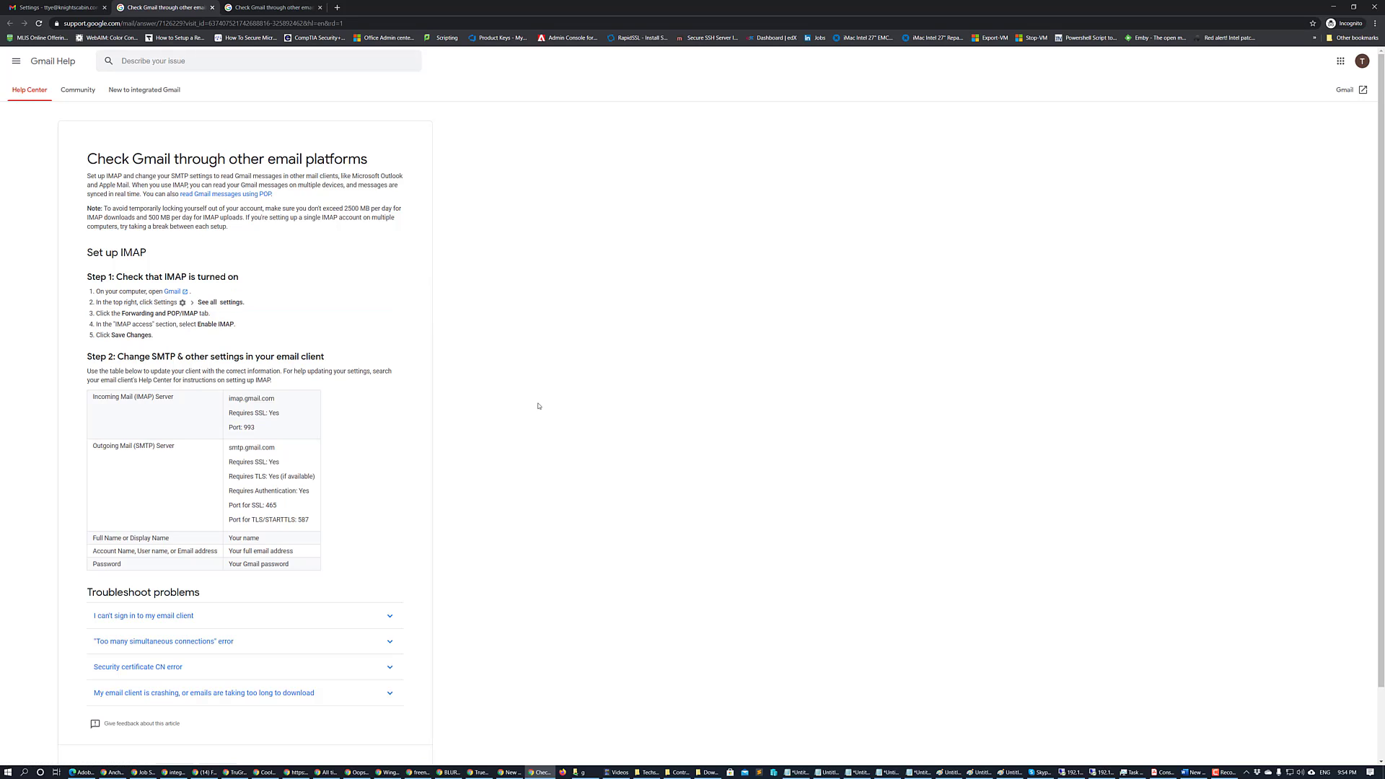
mouse_move(263, 412)
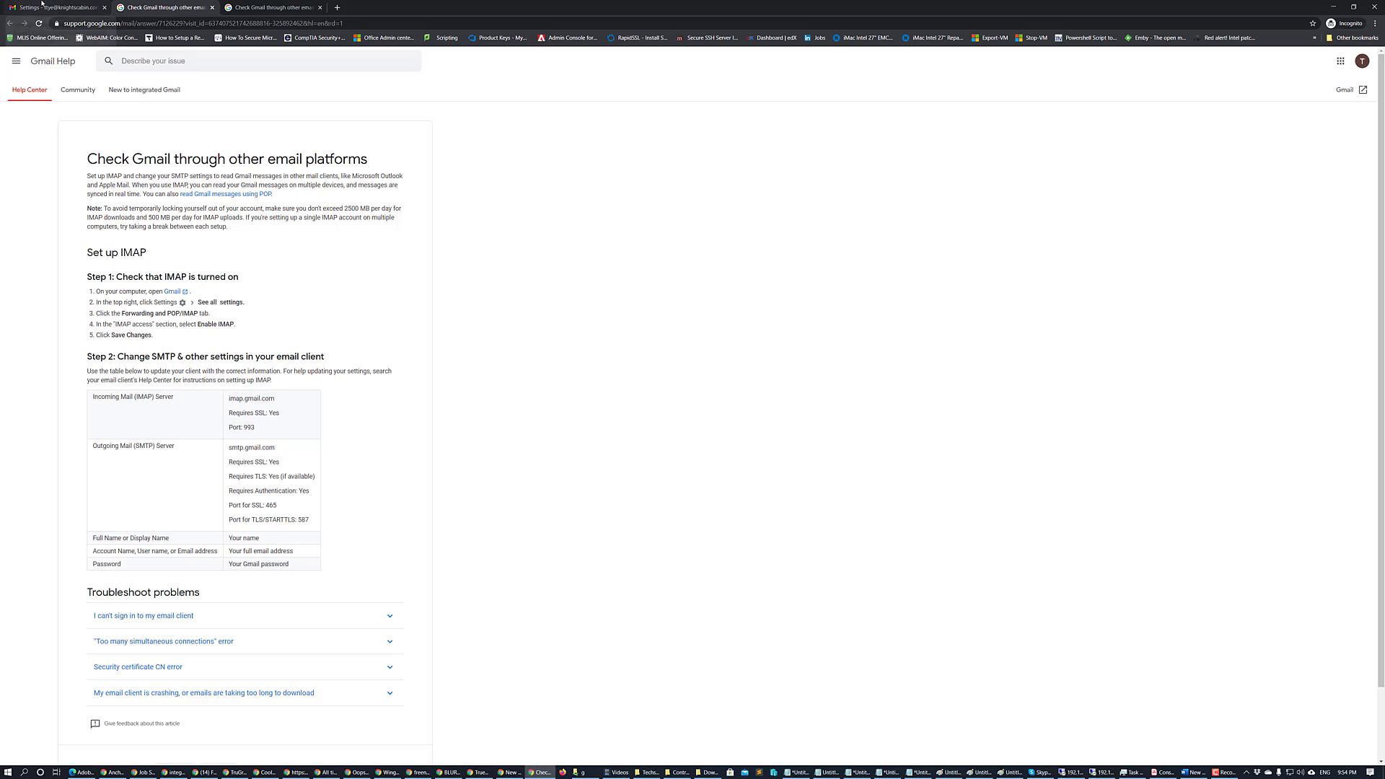
mouse_move(49, 7)
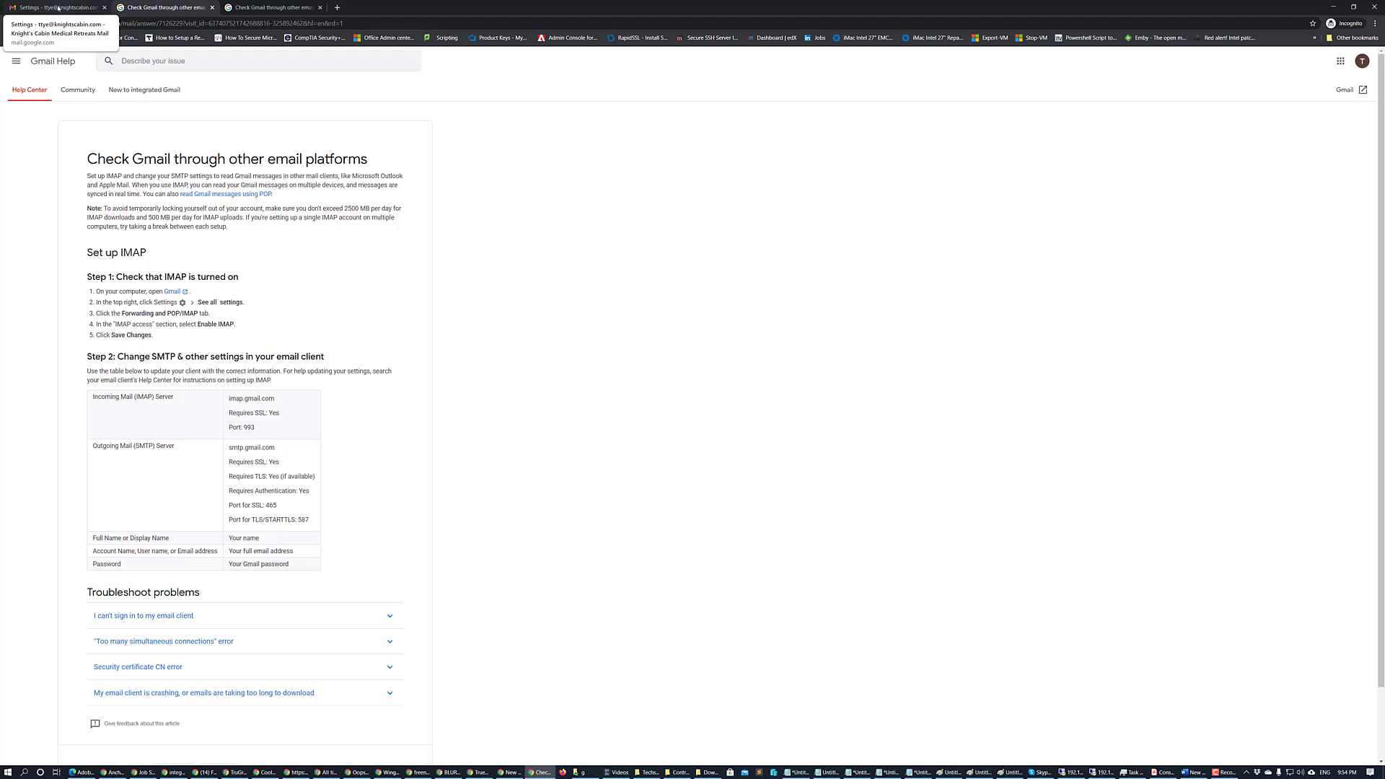
Step: Switch back to the Gmail tab and return to the inbox with IMAP left enabled
click(54, 7)
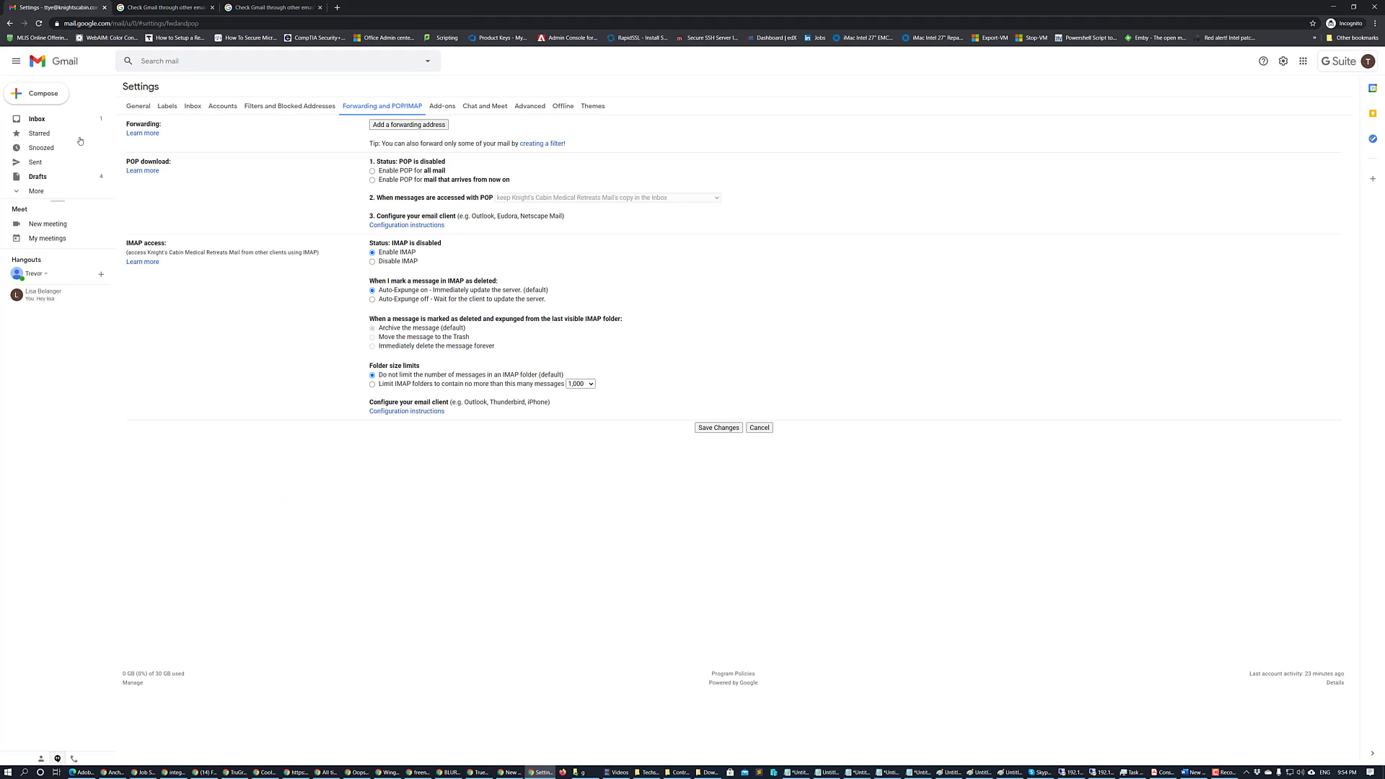
mouse_move(756, 275)
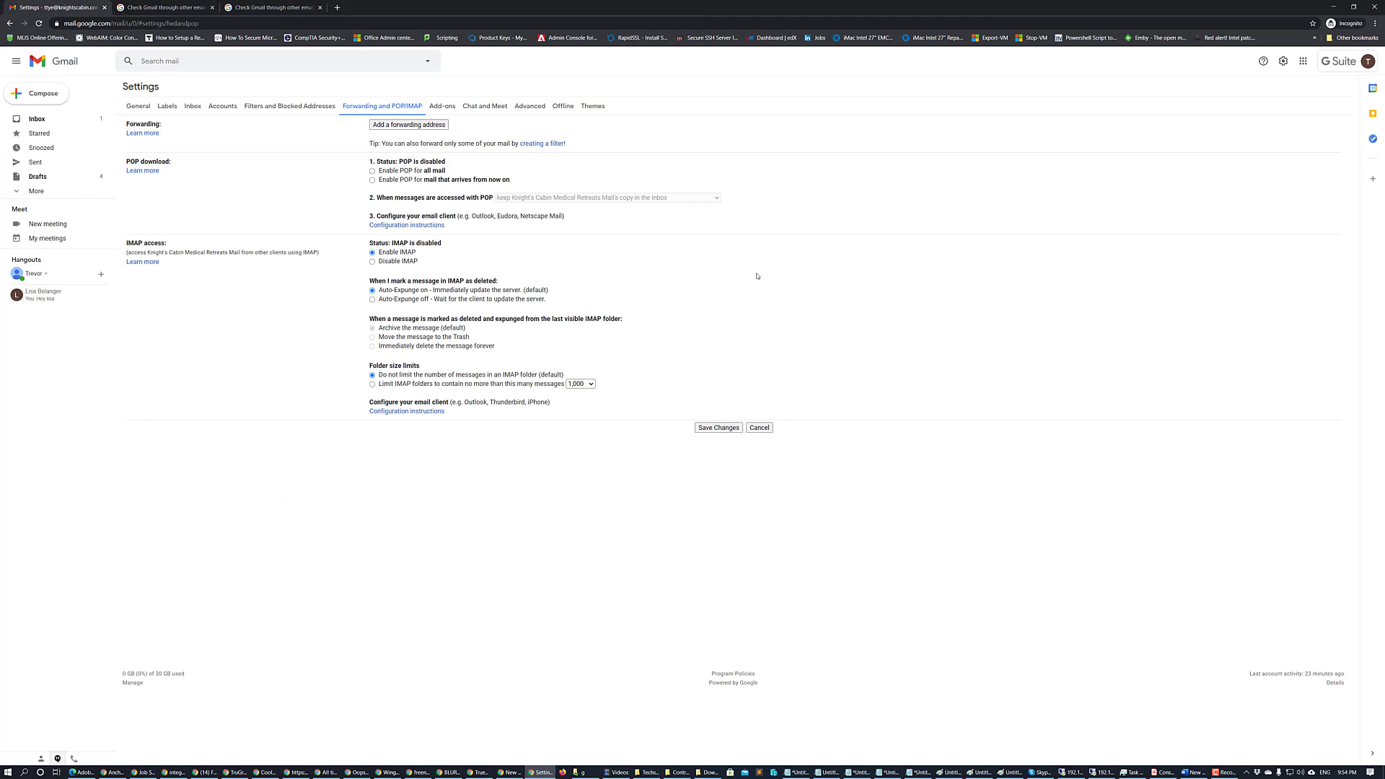
click(719, 427)
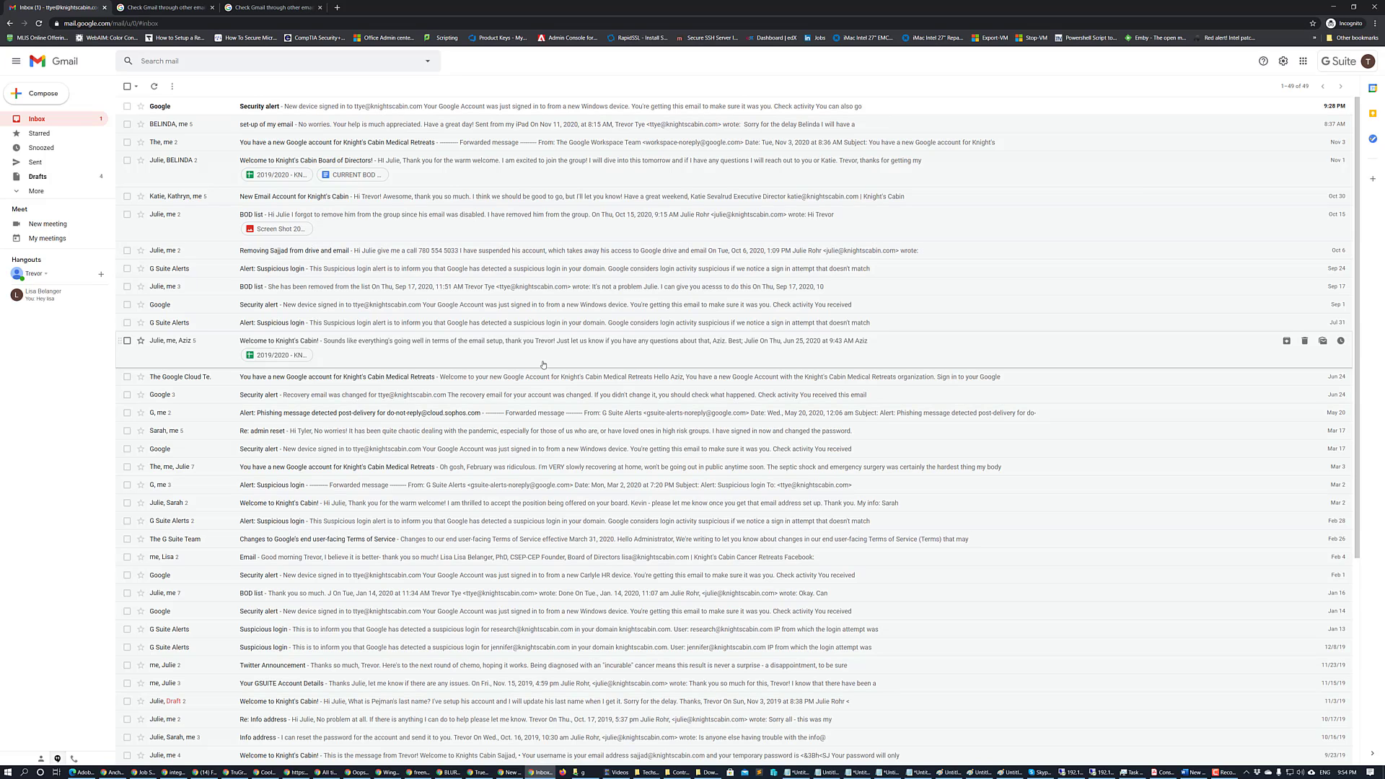
mouse_move(1121, 147)
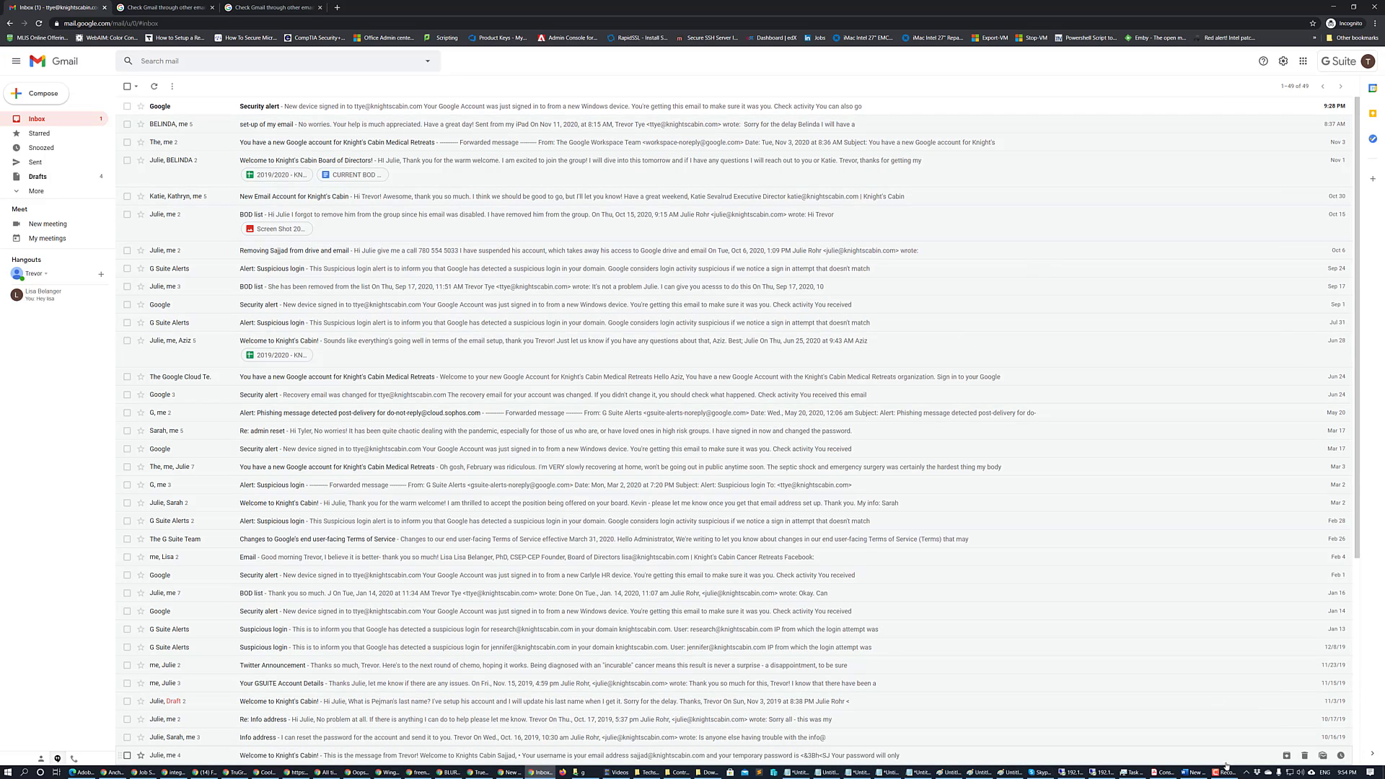
click(1225, 771)
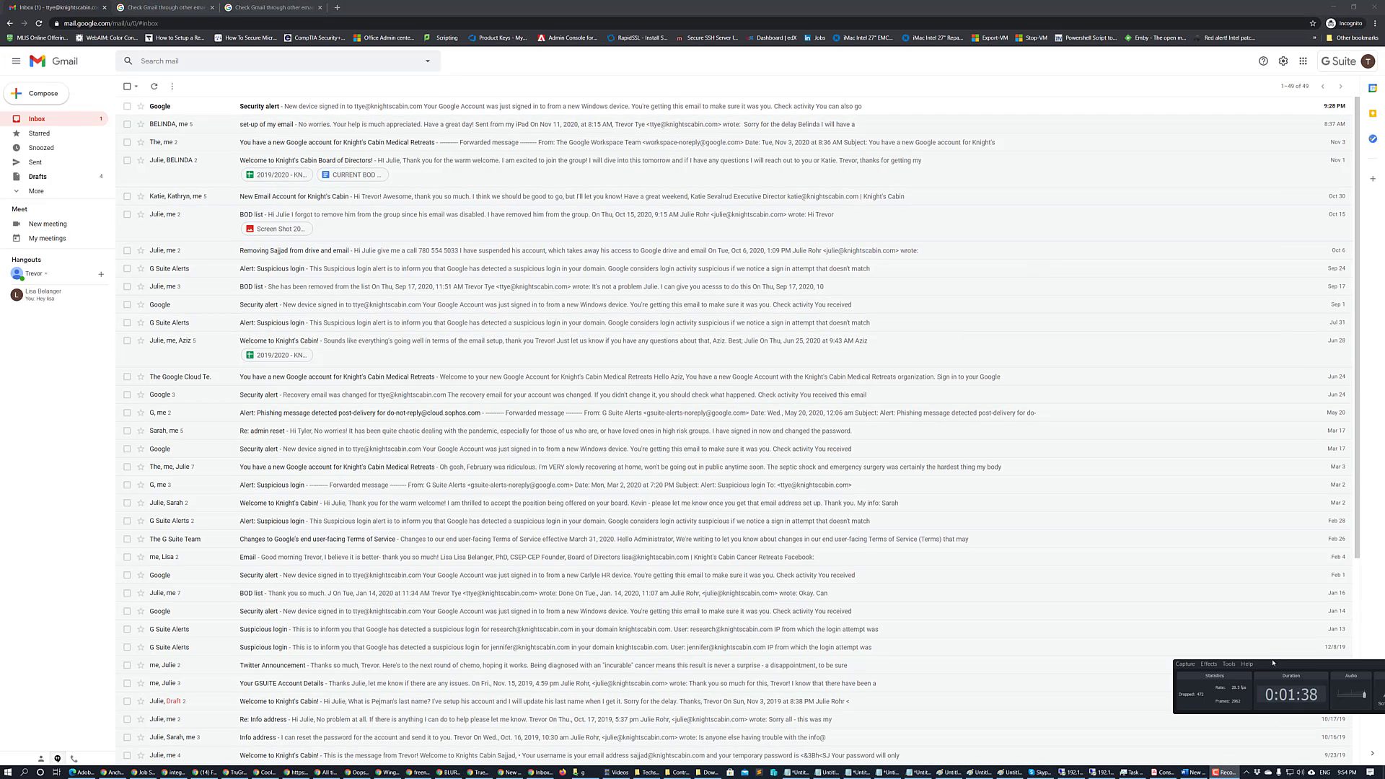